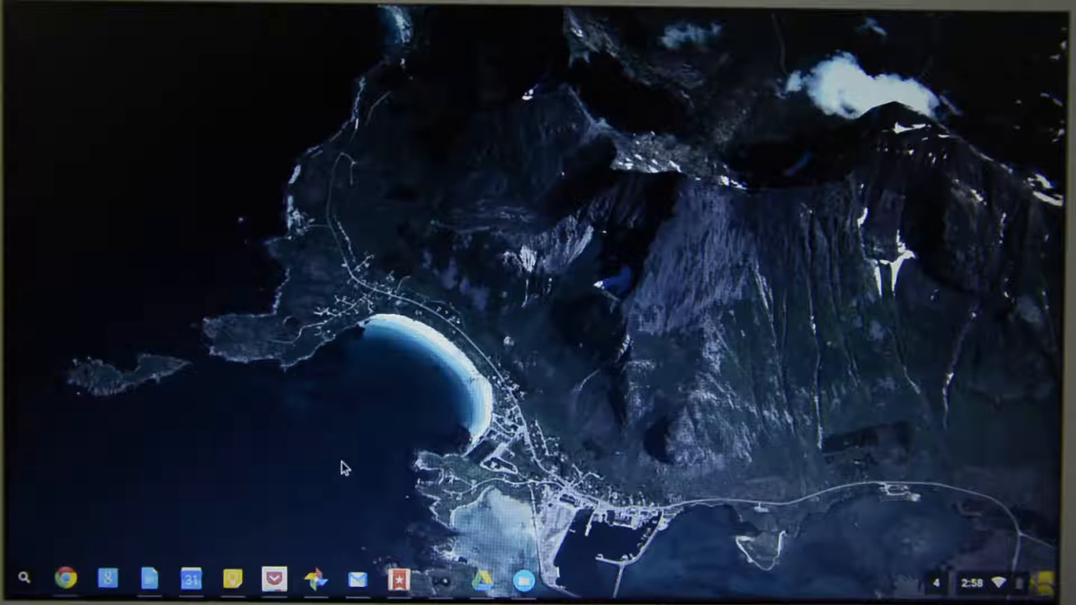
mouse_move(602, 411)
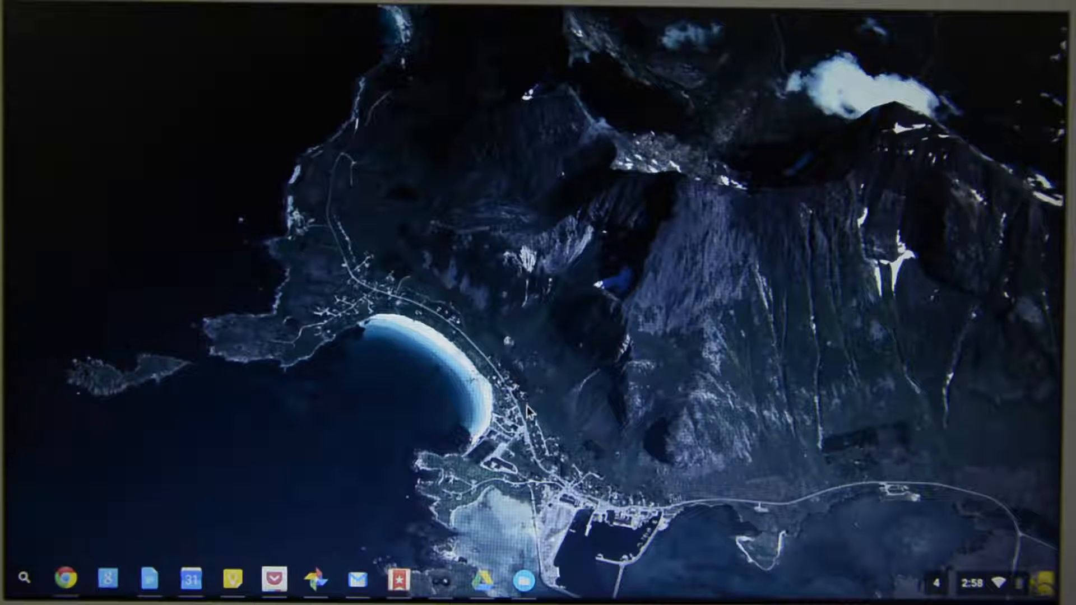
mouse_move(529, 410)
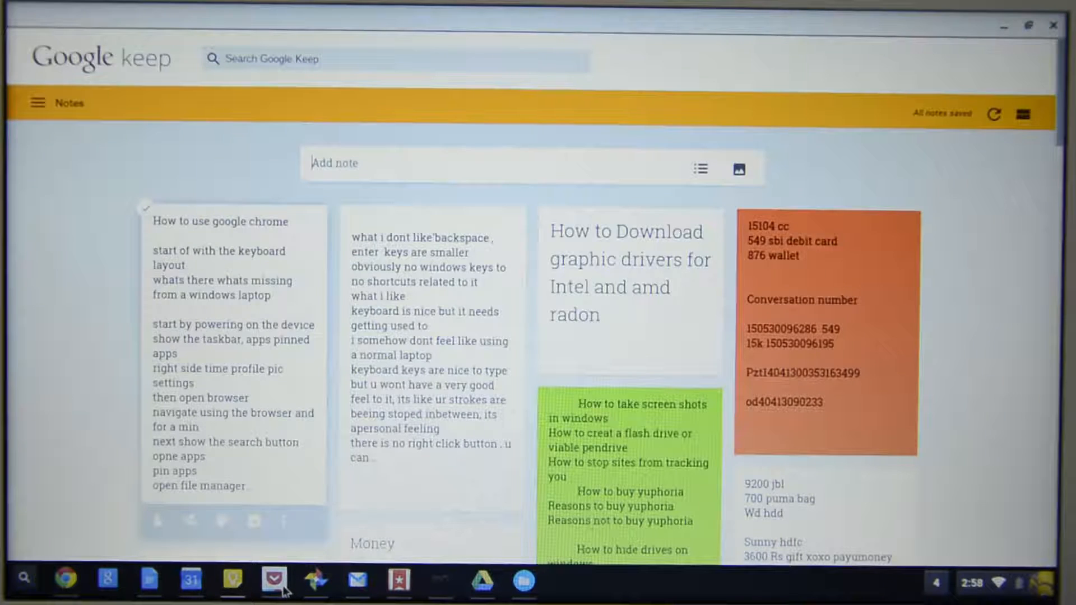
Open Google+ Photos, then the Gmail Offline inbox from the shelf.
click(314, 579)
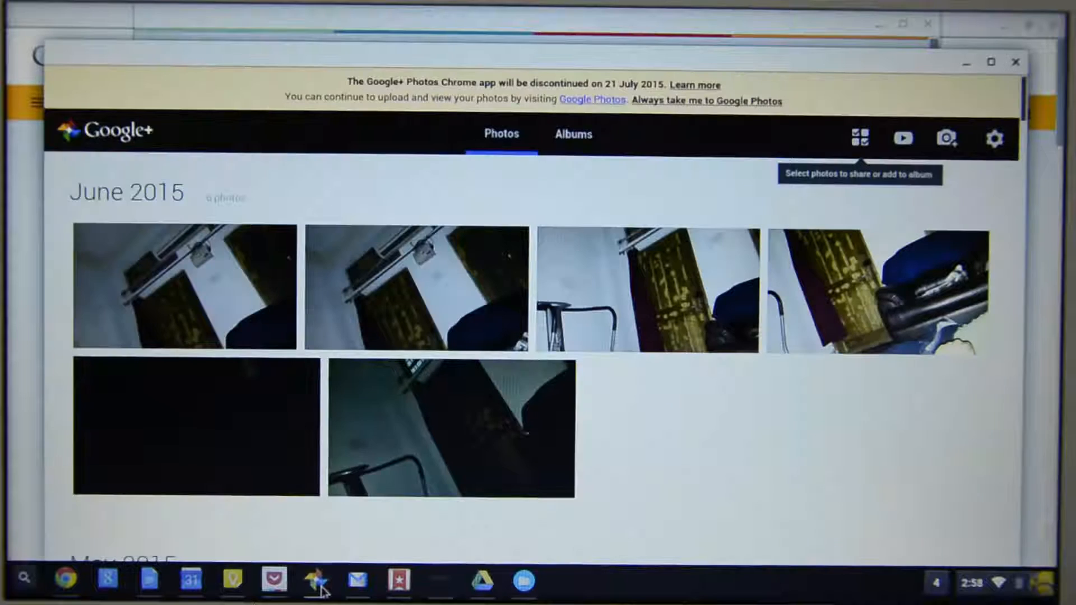
mouse_move(578, 260)
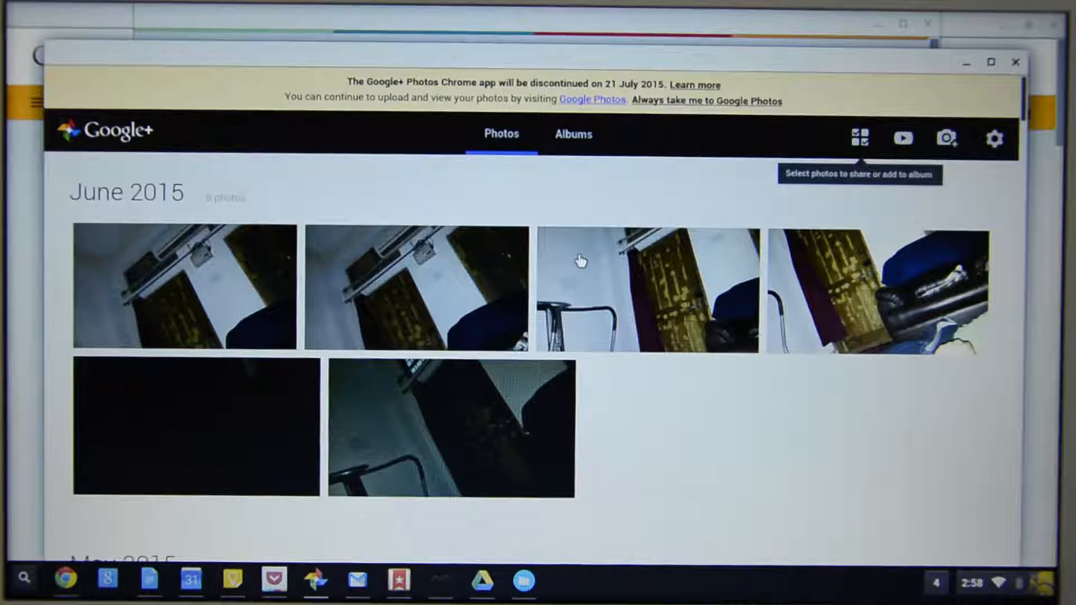
mouse_move(363, 587)
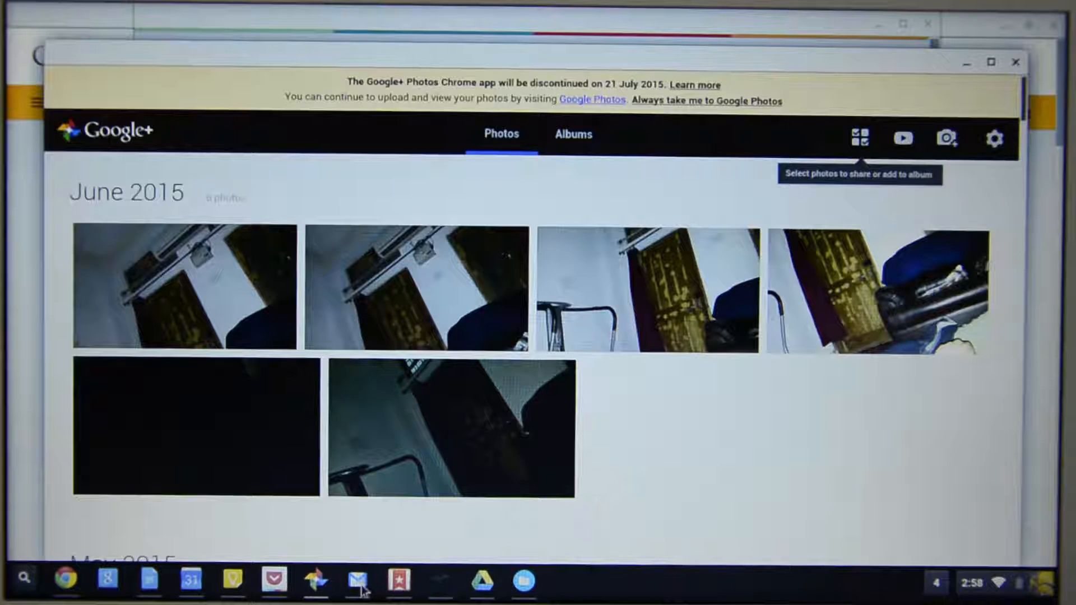
click(356, 581)
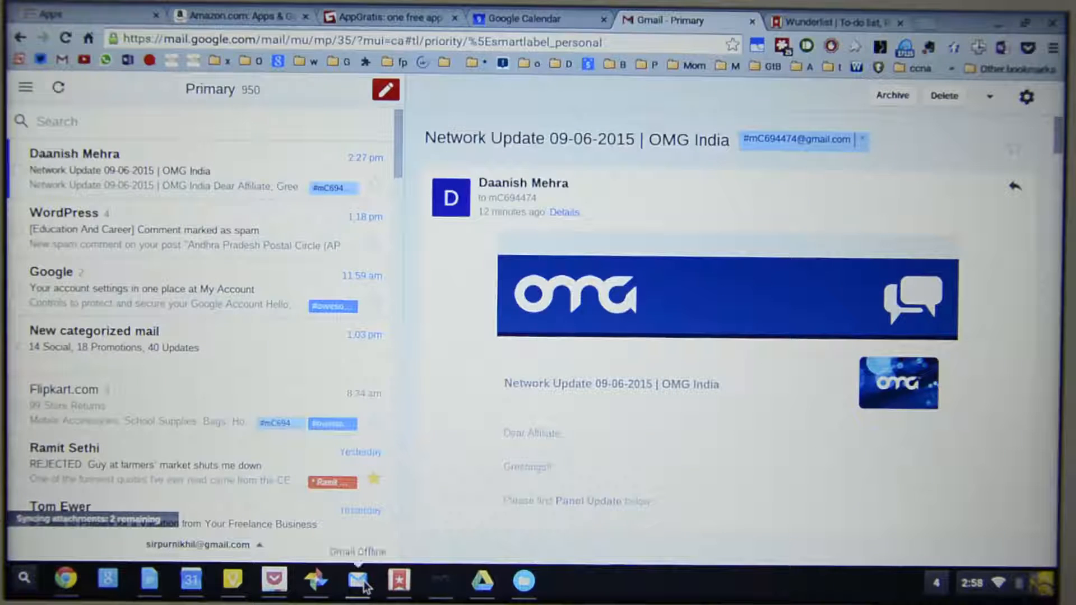
mouse_move(604, 427)
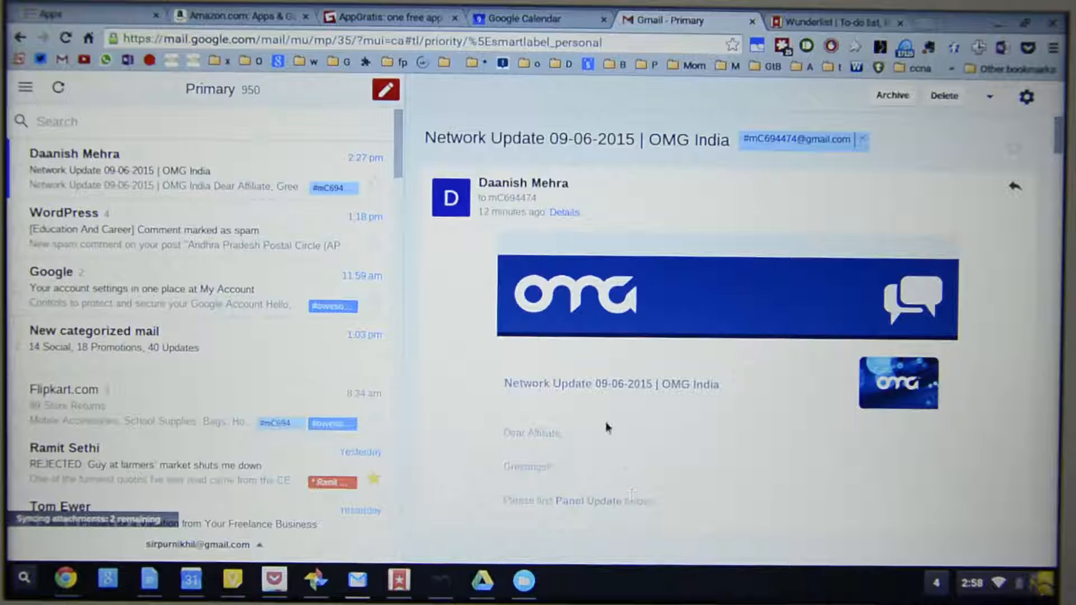
mouse_move(605, 439)
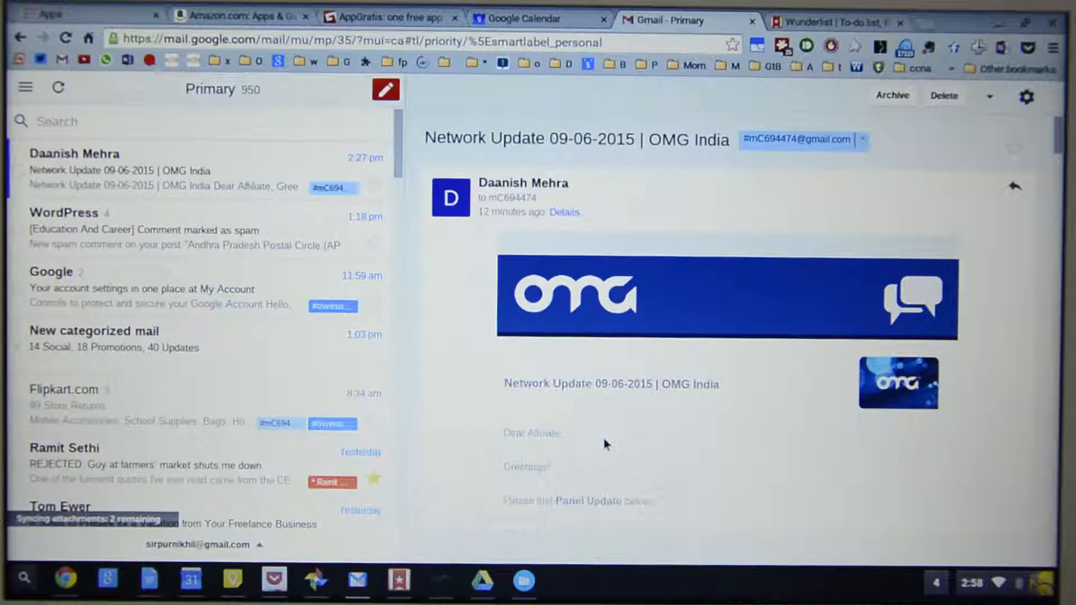
mouse_move(264, 323)
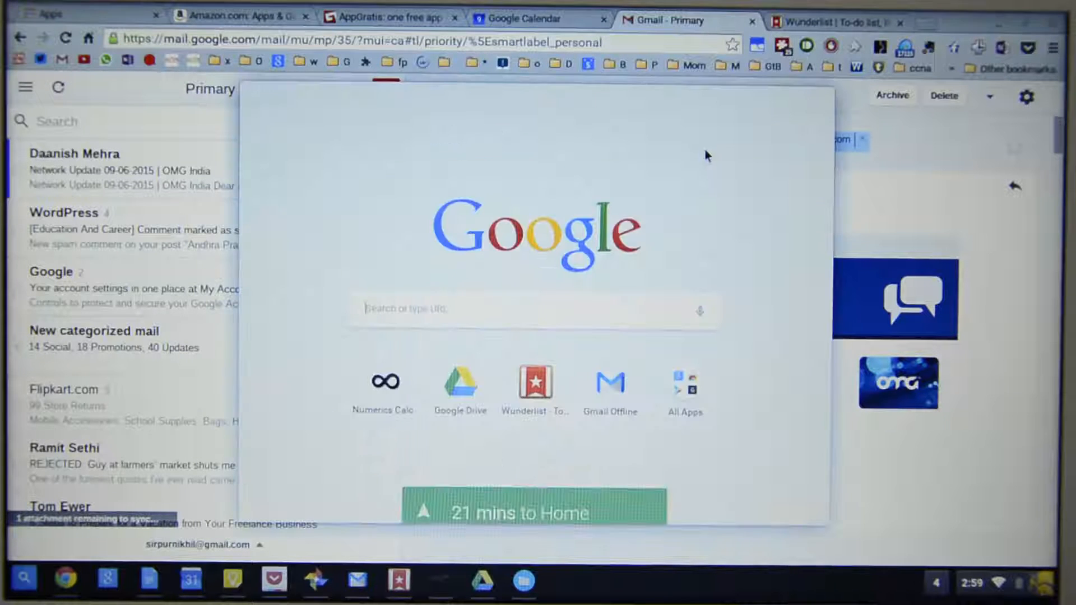
mouse_move(675, 152)
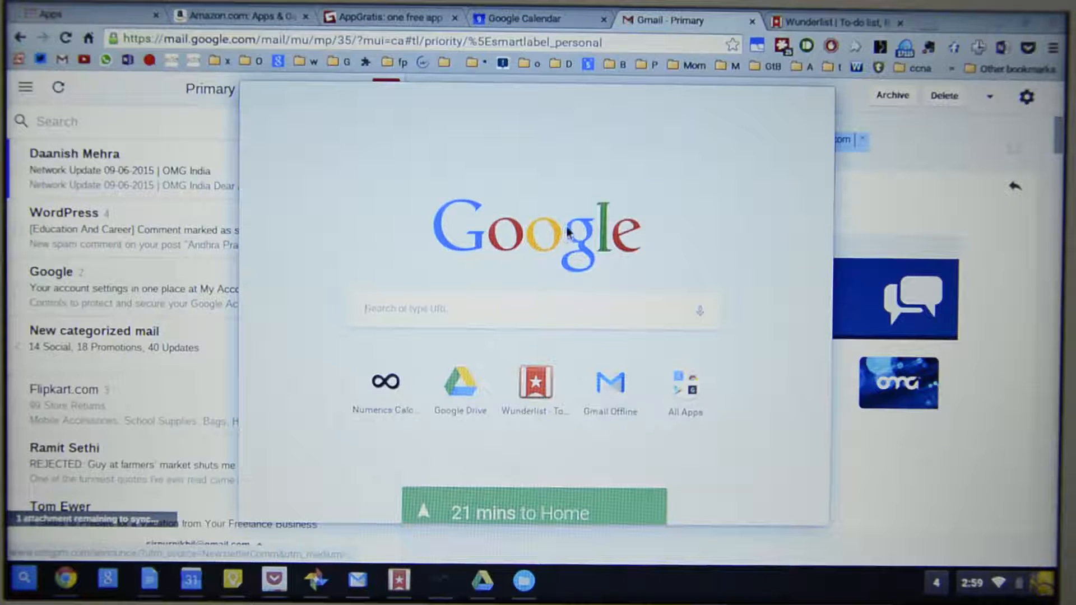
Search the launcher for "we" and launch the Chrome Web Store.
text(we)
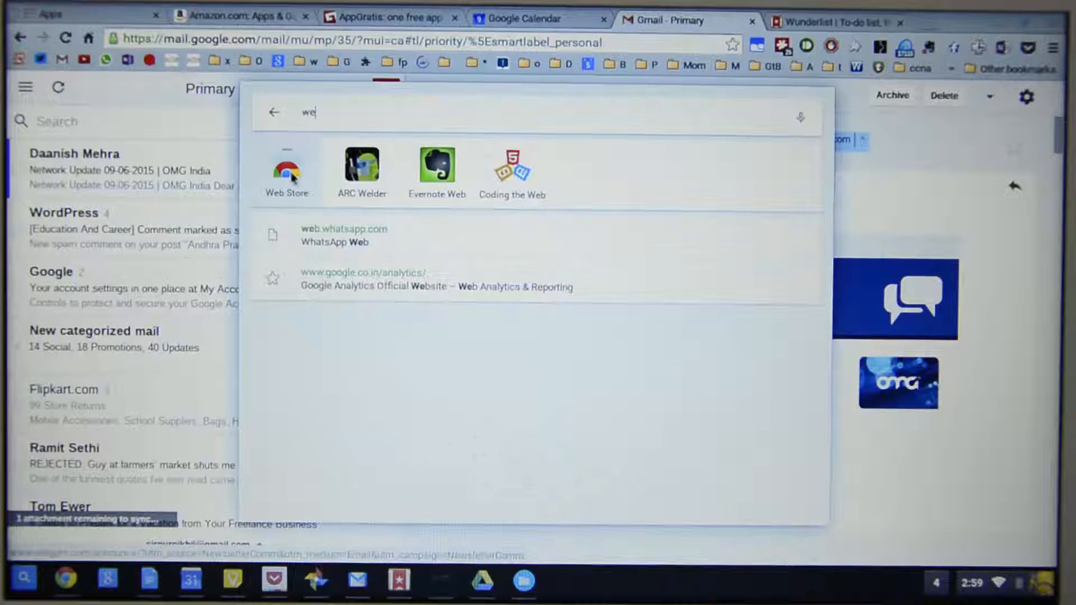
click(286, 166)
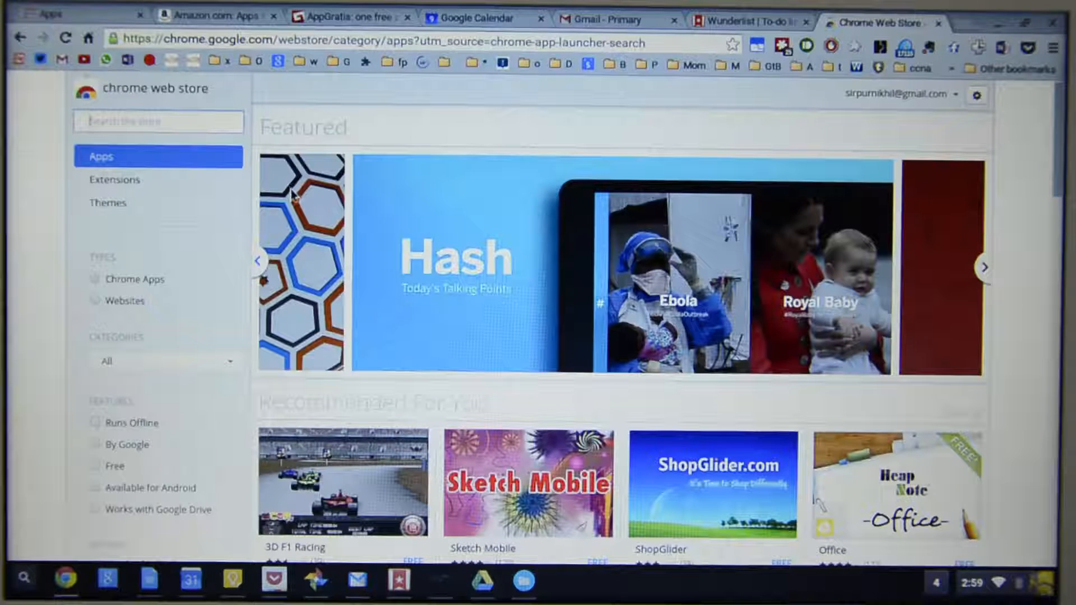
mouse_move(209, 210)
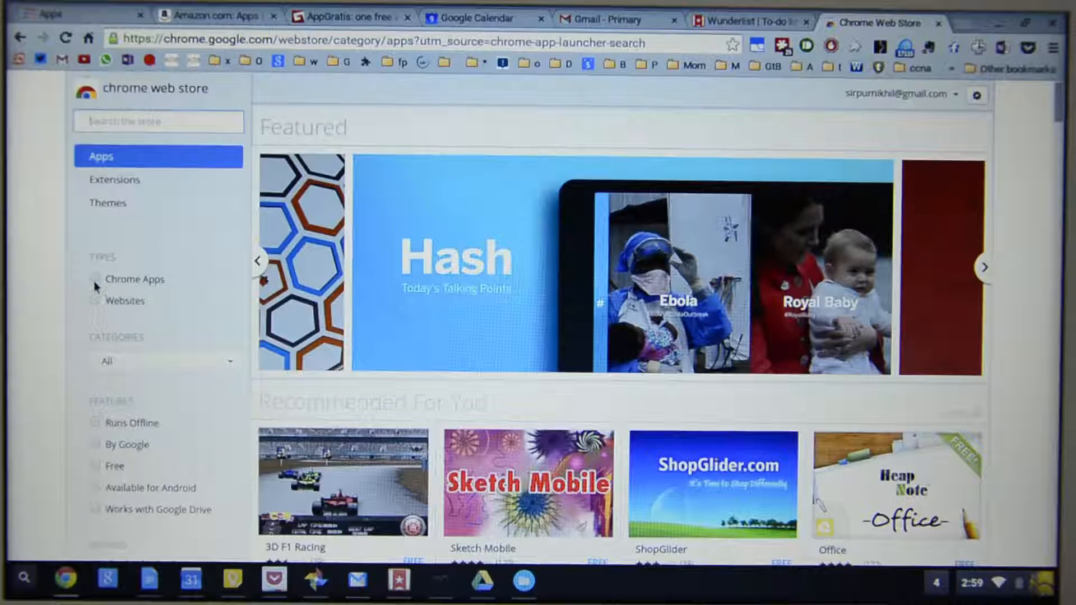
Filter the Web Store to Chrome Apps with the Runs Offline feature.
click(96, 279)
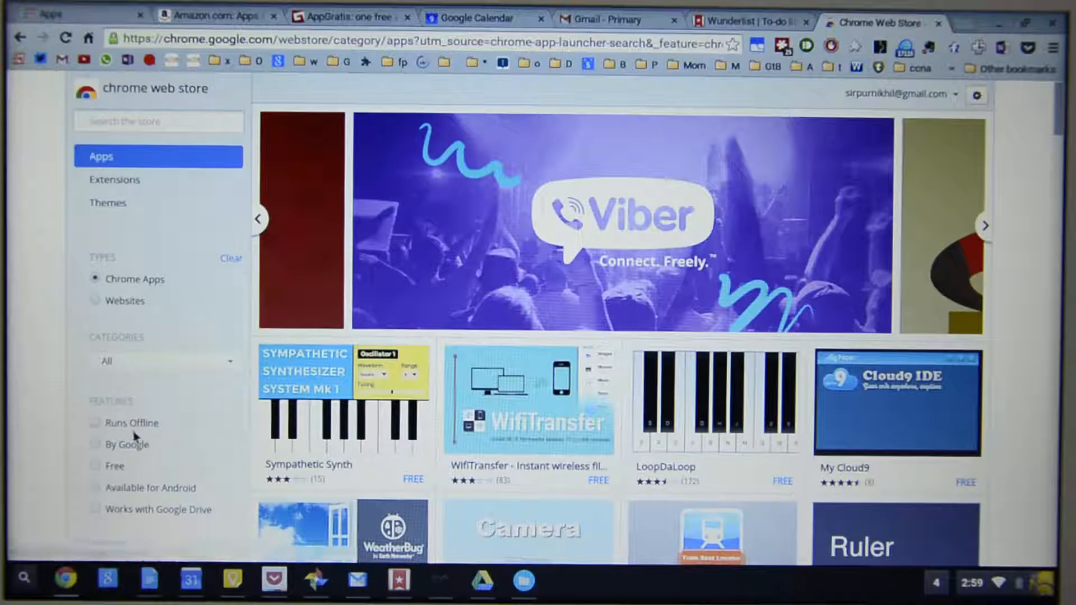
click(96, 422)
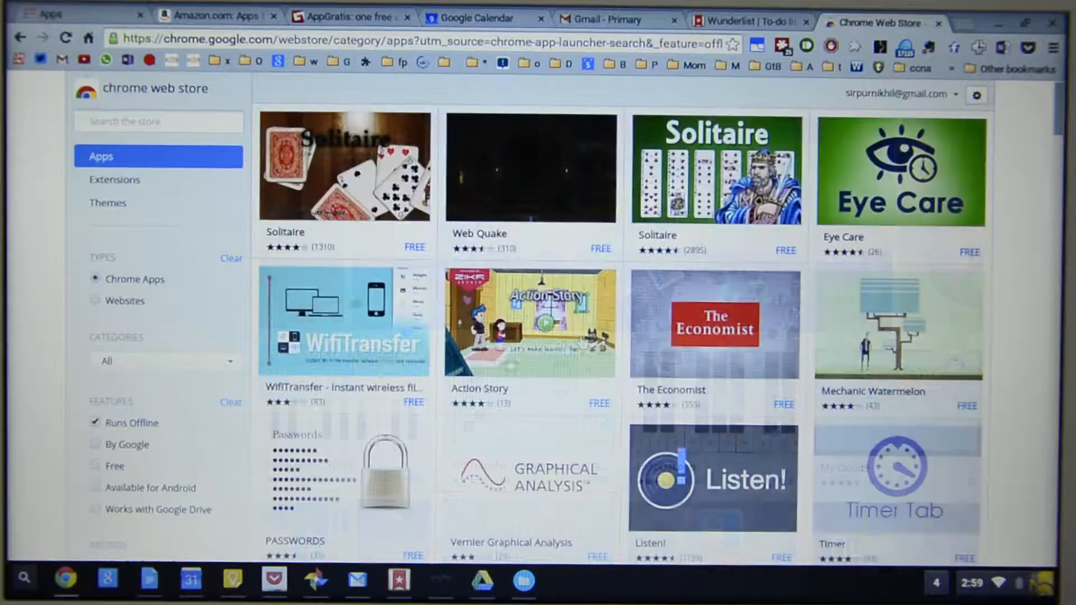
scroll(down, 3)
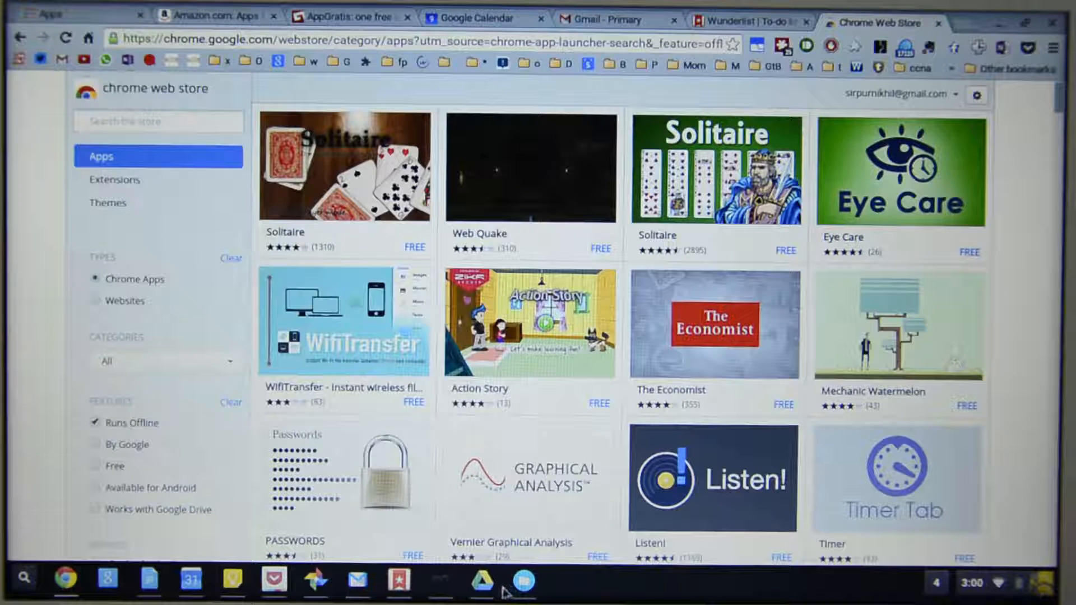
click(480, 581)
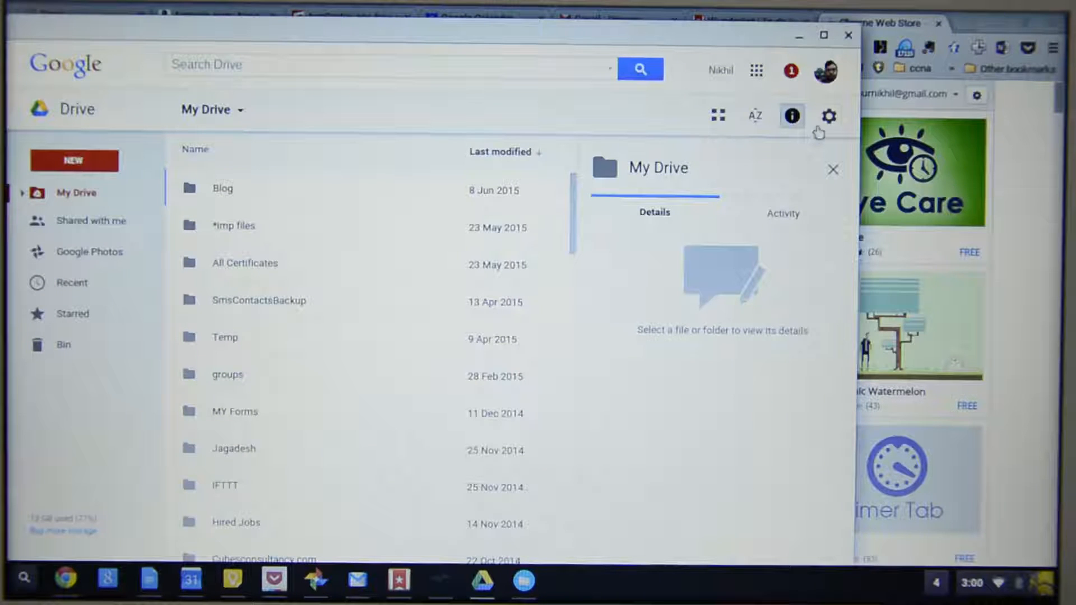
Enable Offline sync in Google Drive's settings.
click(829, 116)
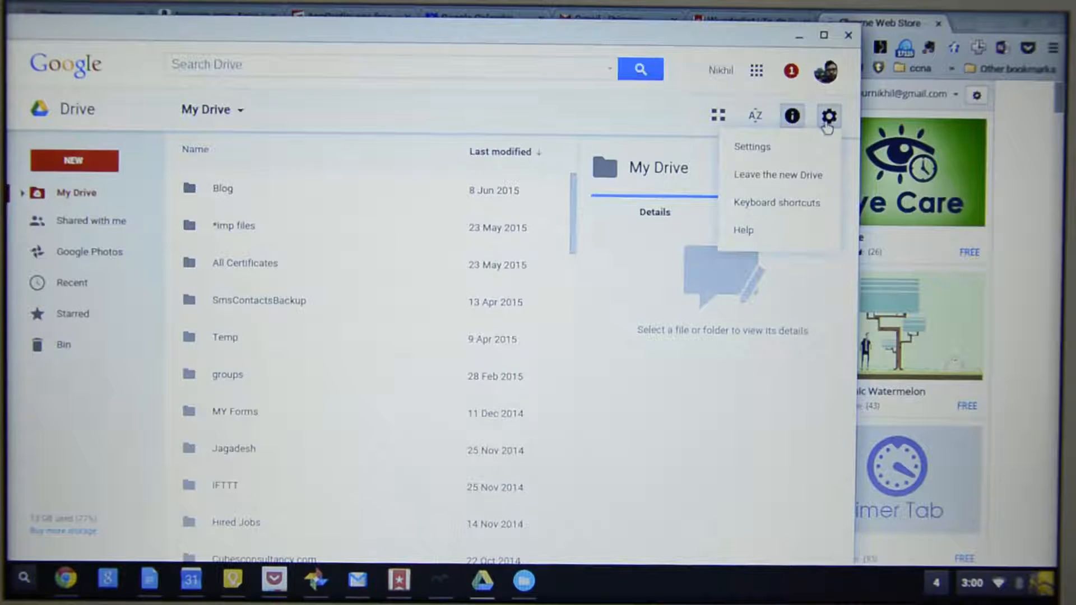
click(752, 146)
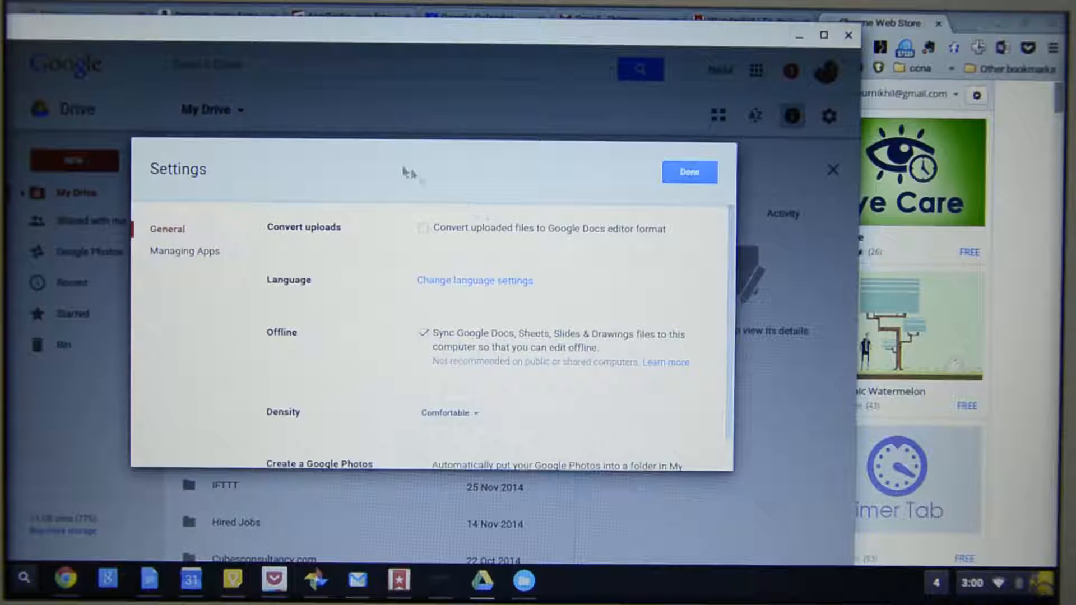
mouse_move(481, 384)
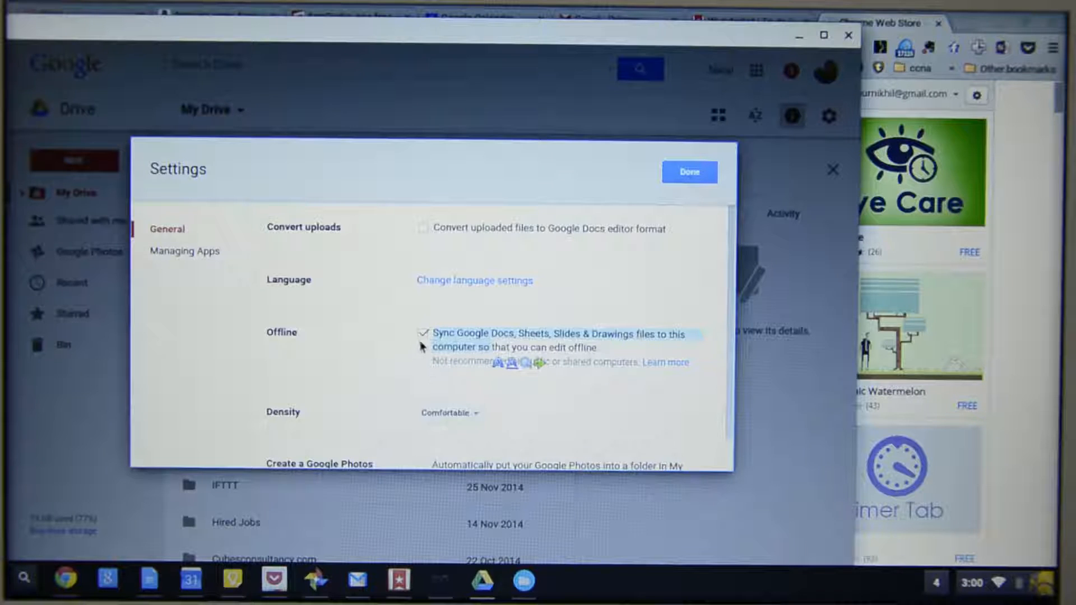
click(688, 172)
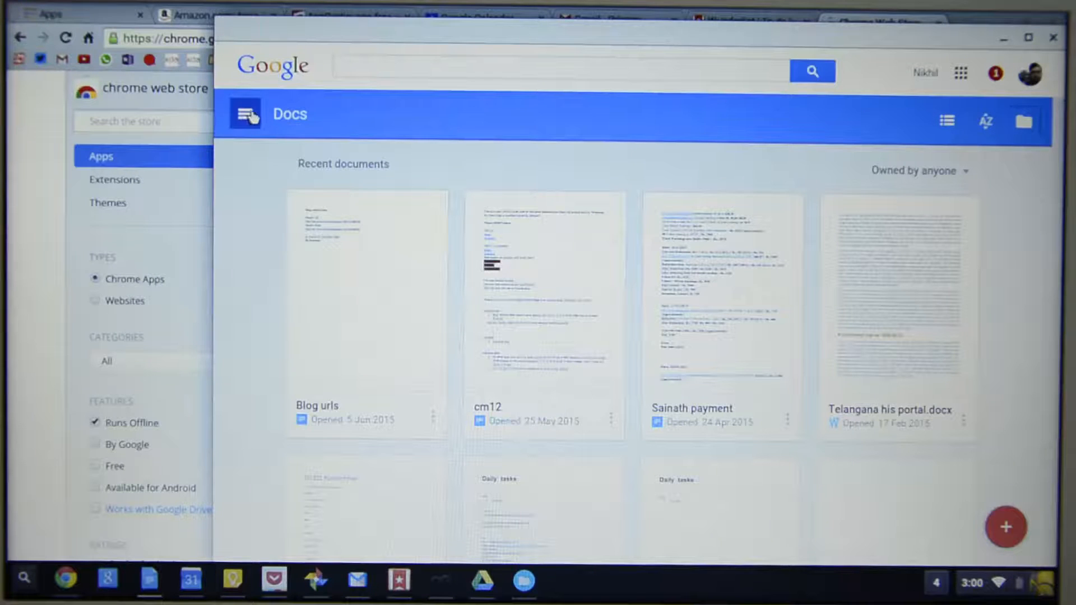
Confirm Offline sync is on in Google Docs settings, then return to the Web Store.
click(246, 113)
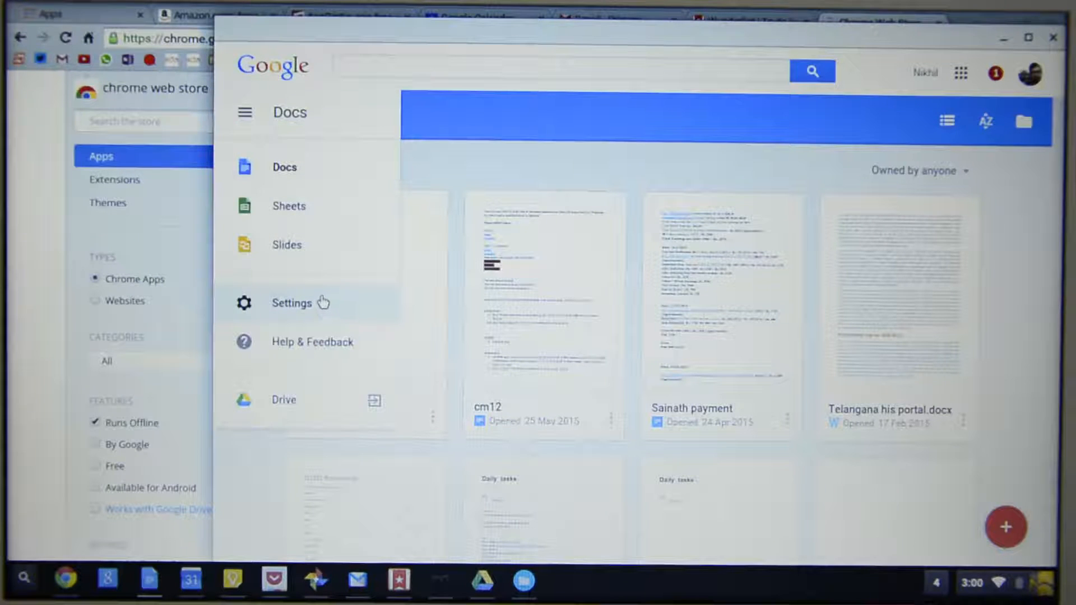
click(290, 302)
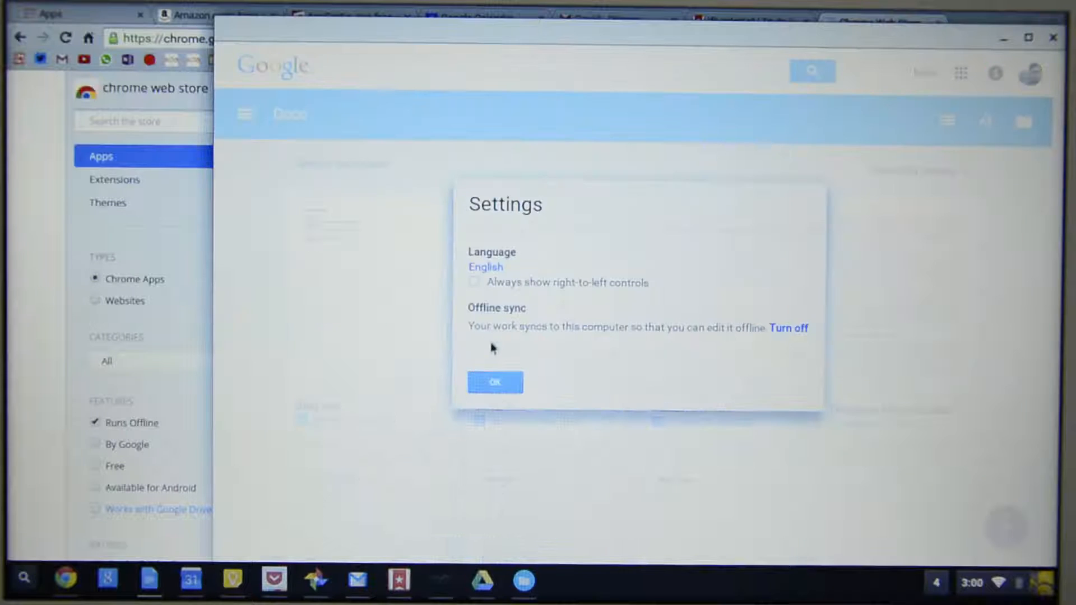
mouse_move(727, 347)
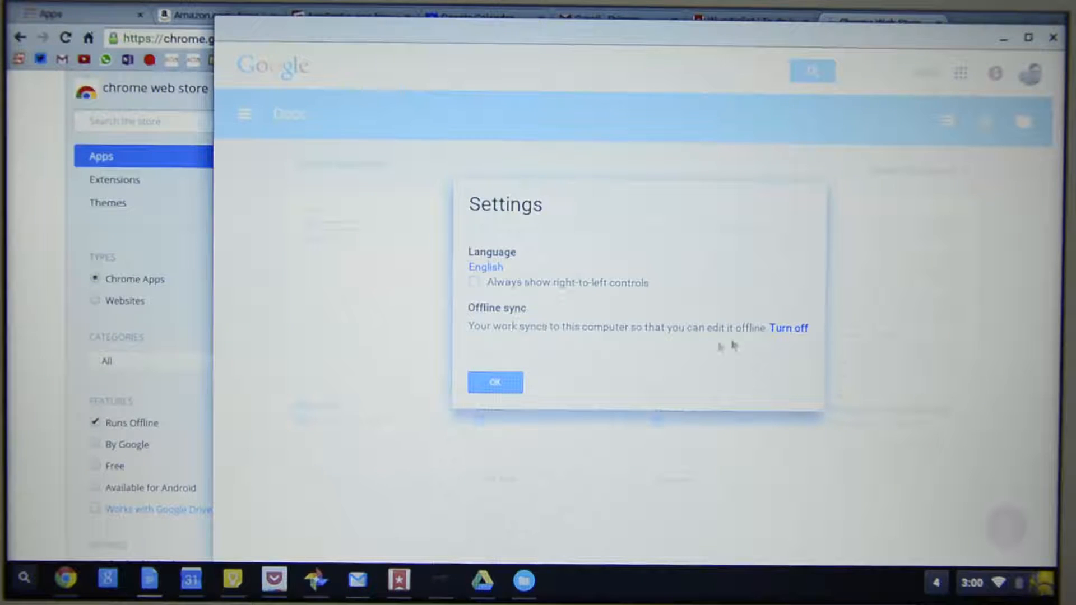
mouse_move(799, 337)
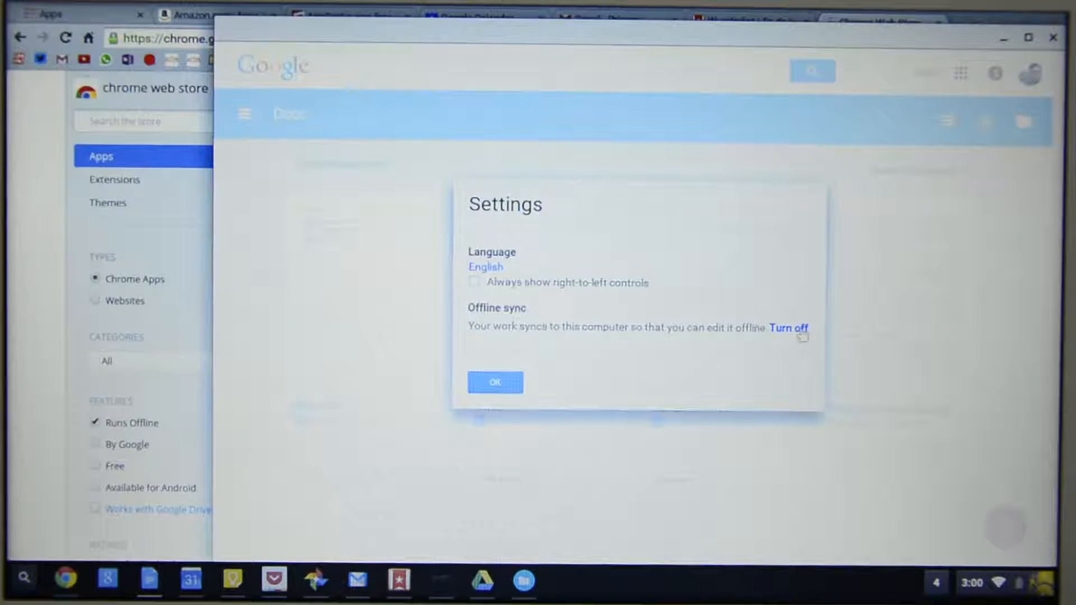
click(495, 382)
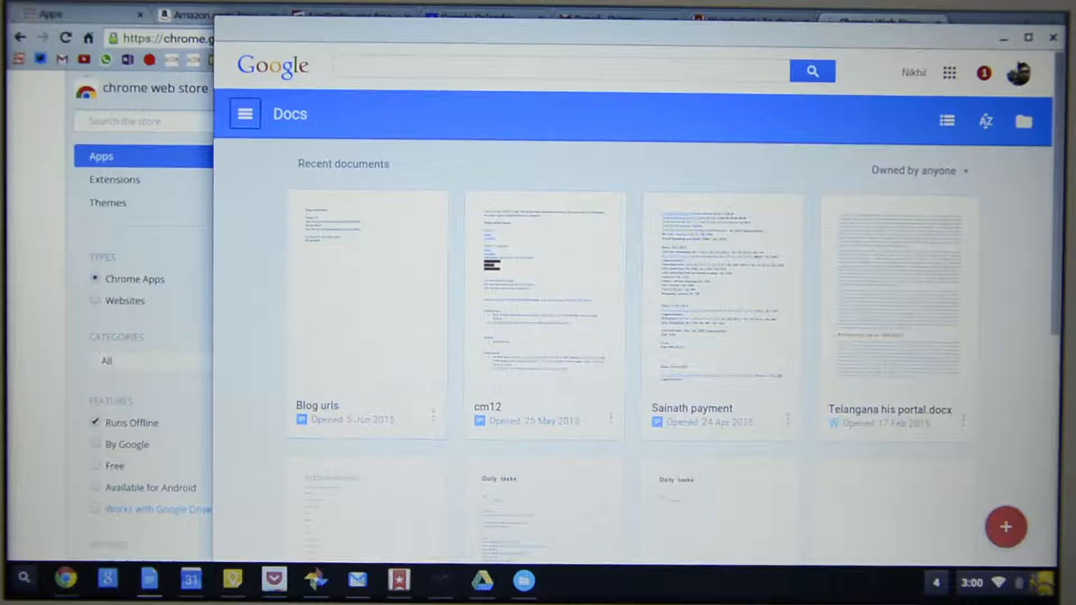
click(1055, 43)
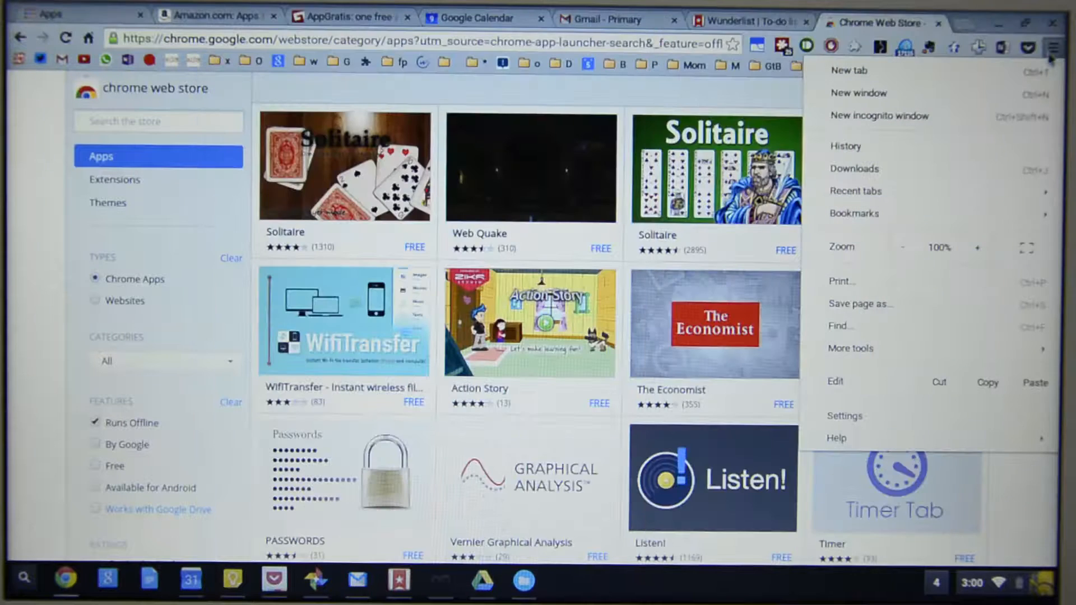
Open Google Calendar and confirm Offline is checked in its gear menu.
click(484, 18)
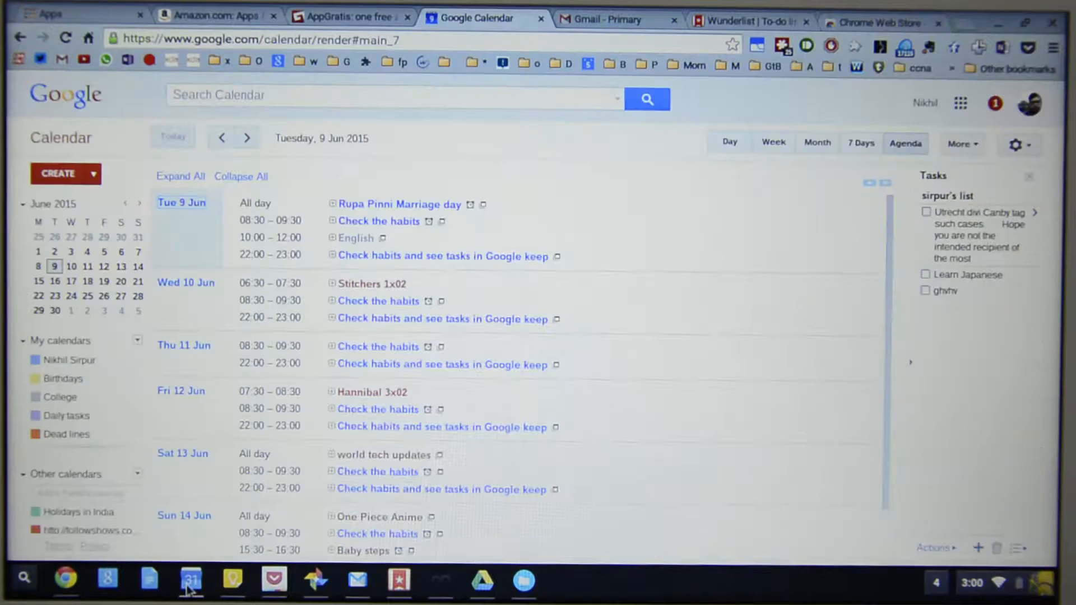
mouse_move(1018, 143)
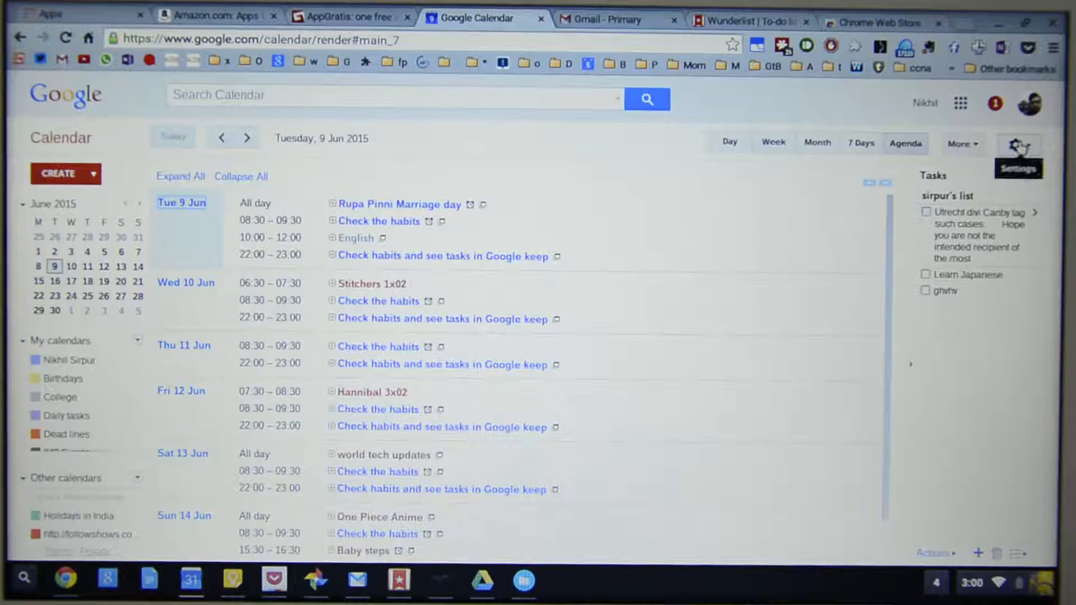
click(1017, 144)
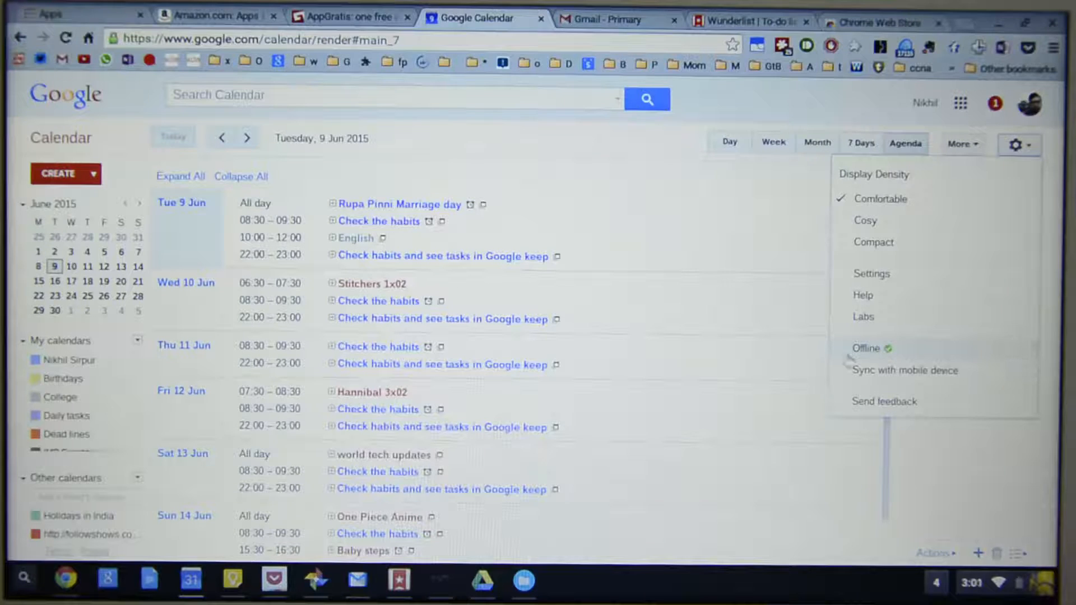
mouse_move(1043, 393)
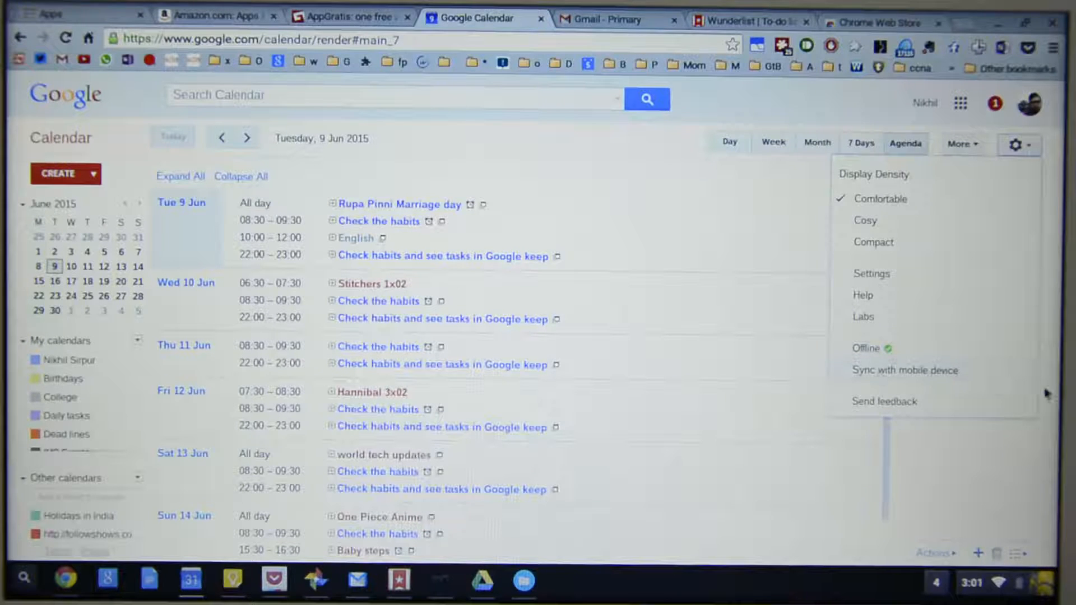
mouse_move(938, 370)
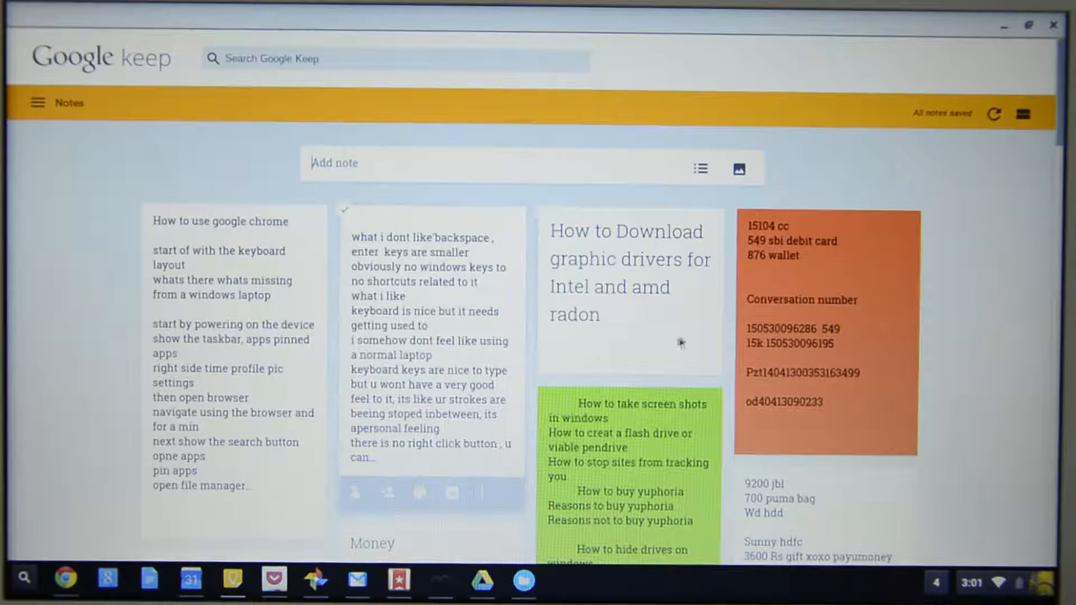
mouse_move(929, 259)
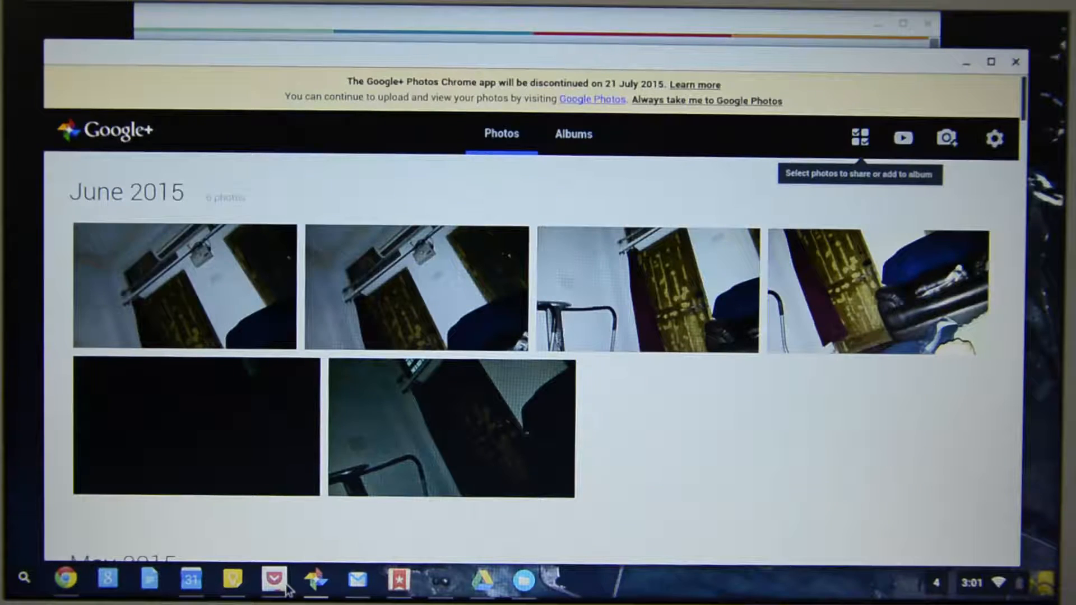
Read the Pocket article "Productivity advice I learned from people smarter than me".
click(274, 580)
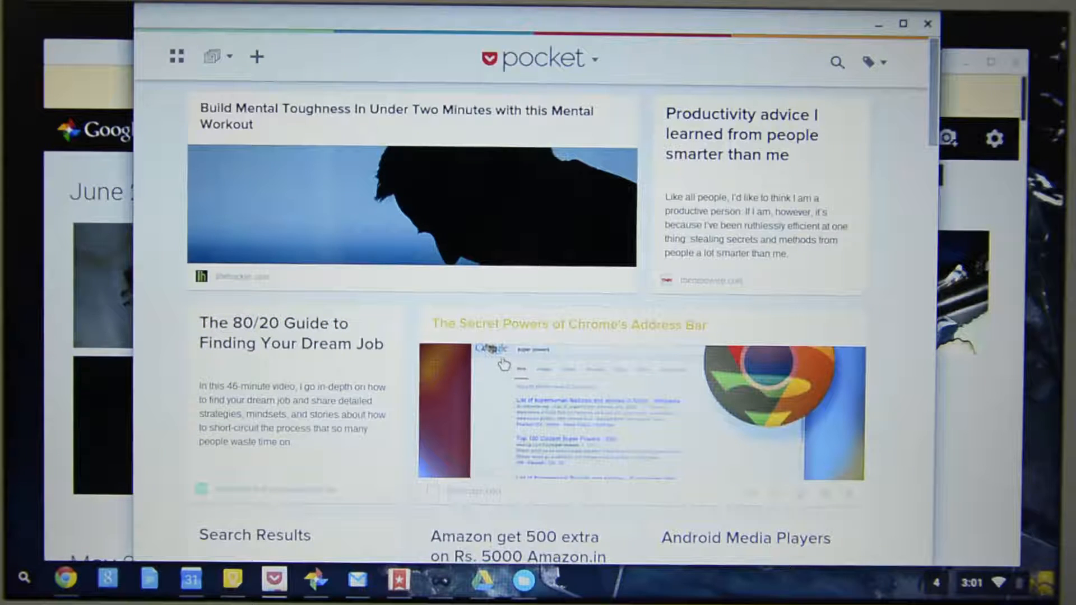
mouse_move(503, 375)
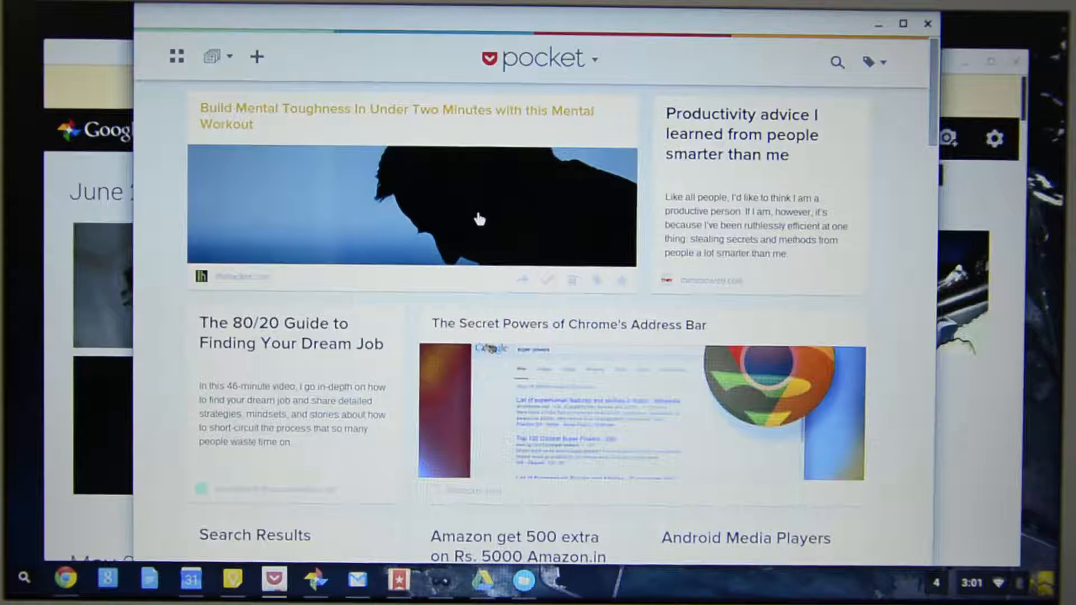
click(740, 134)
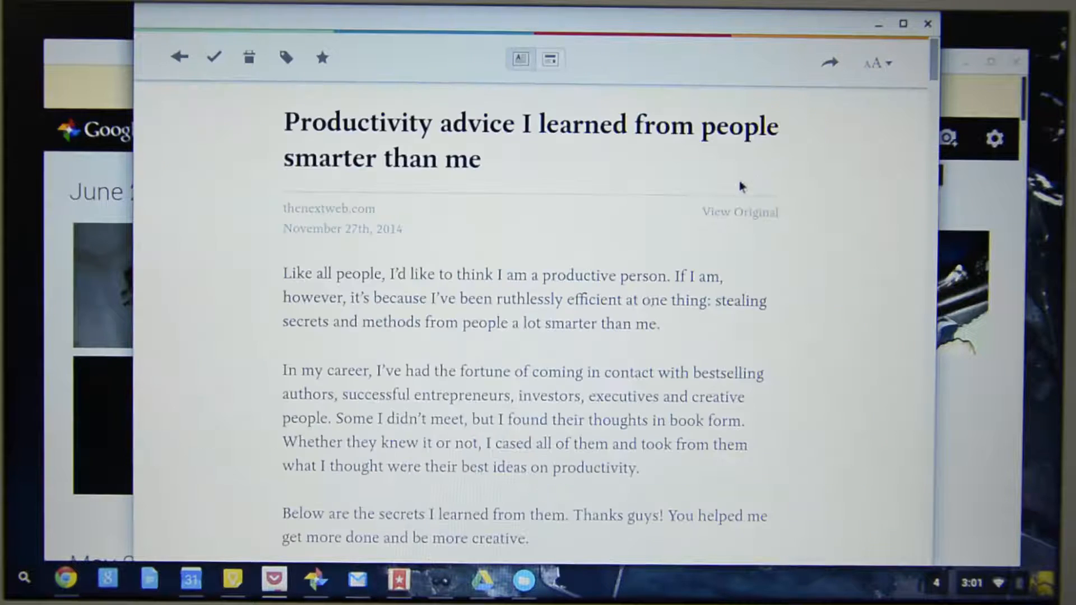
mouse_move(642, 309)
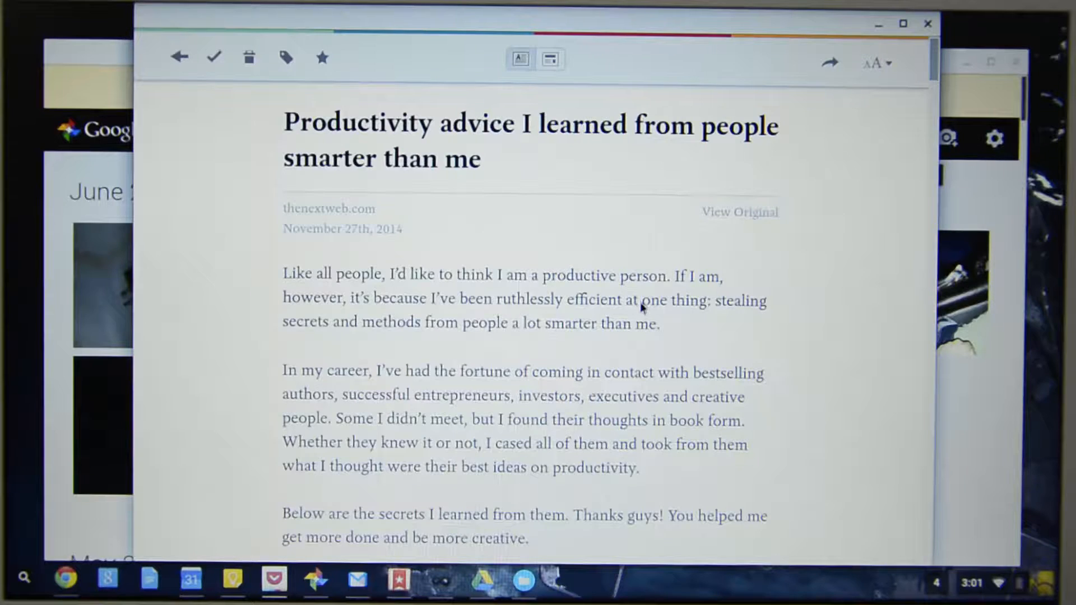
scroll(down, 3)
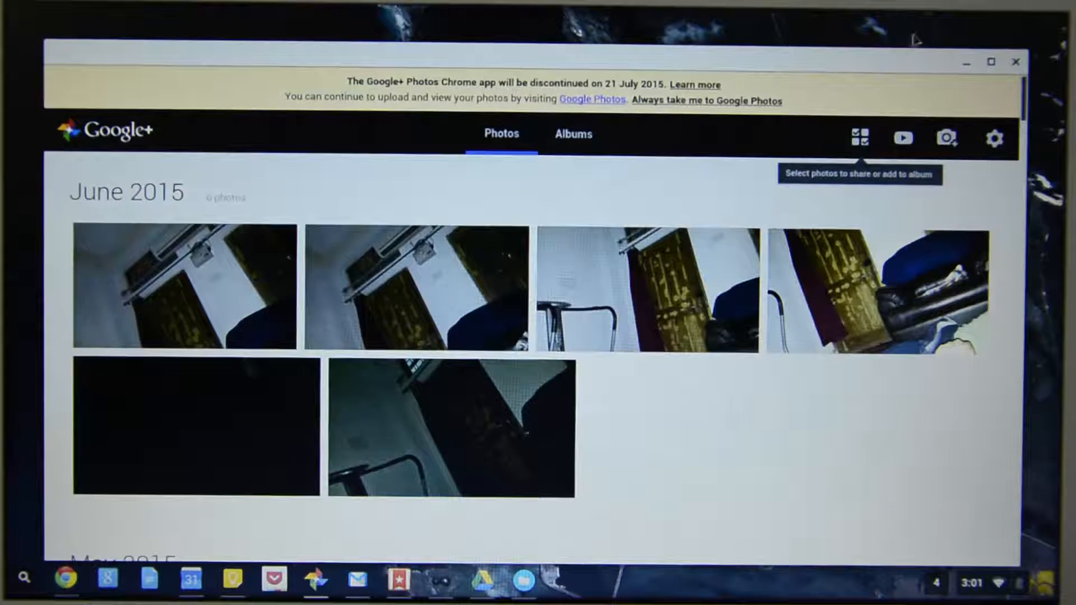
mouse_move(922, 63)
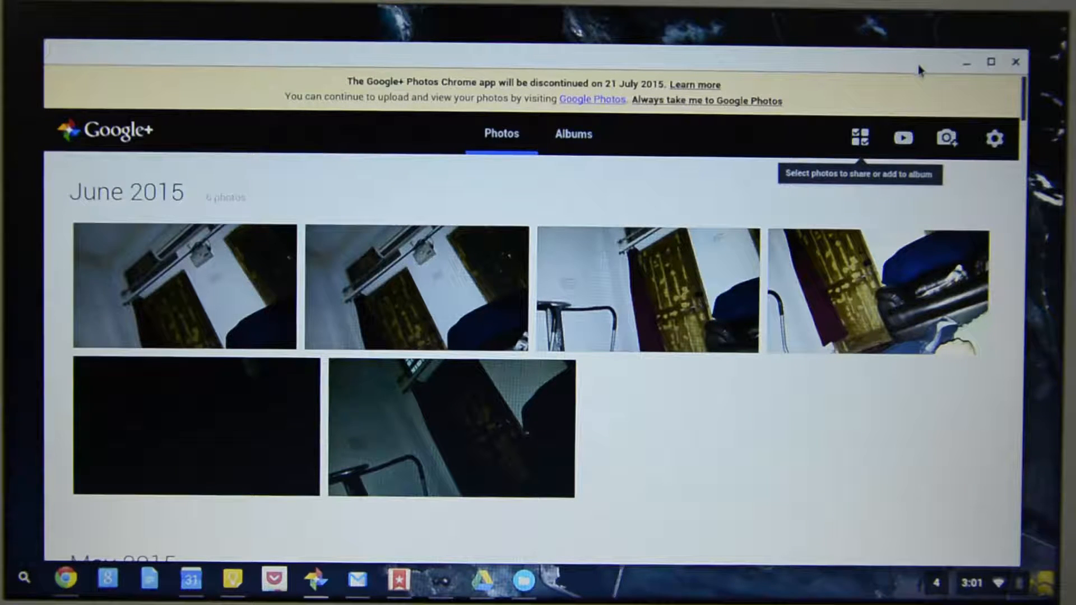
mouse_move(855, 83)
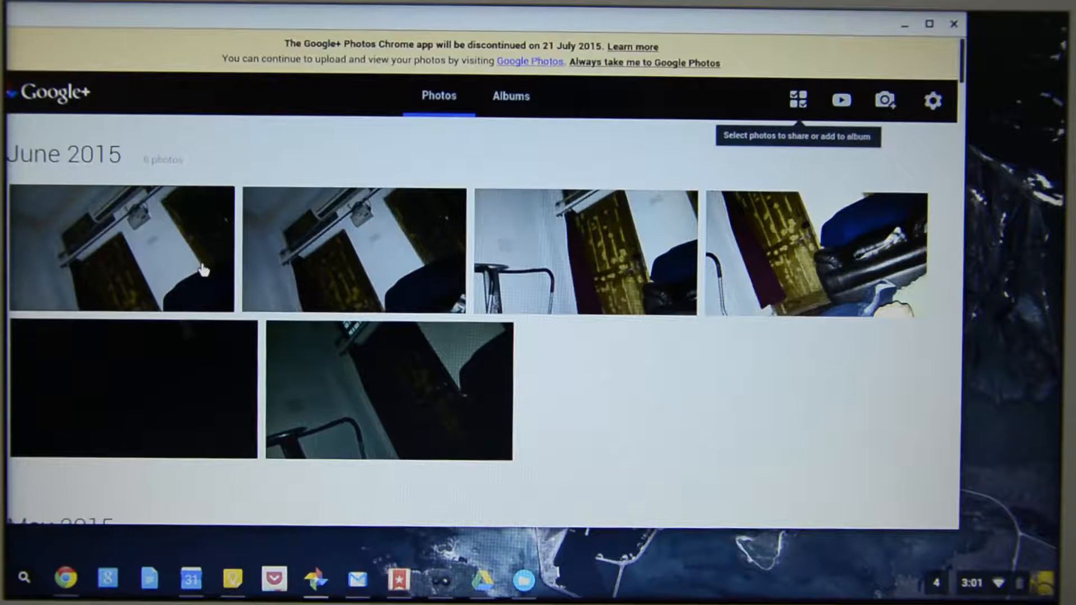
View the first June 2015 photo in Google+ Photos, then close the app.
click(120, 250)
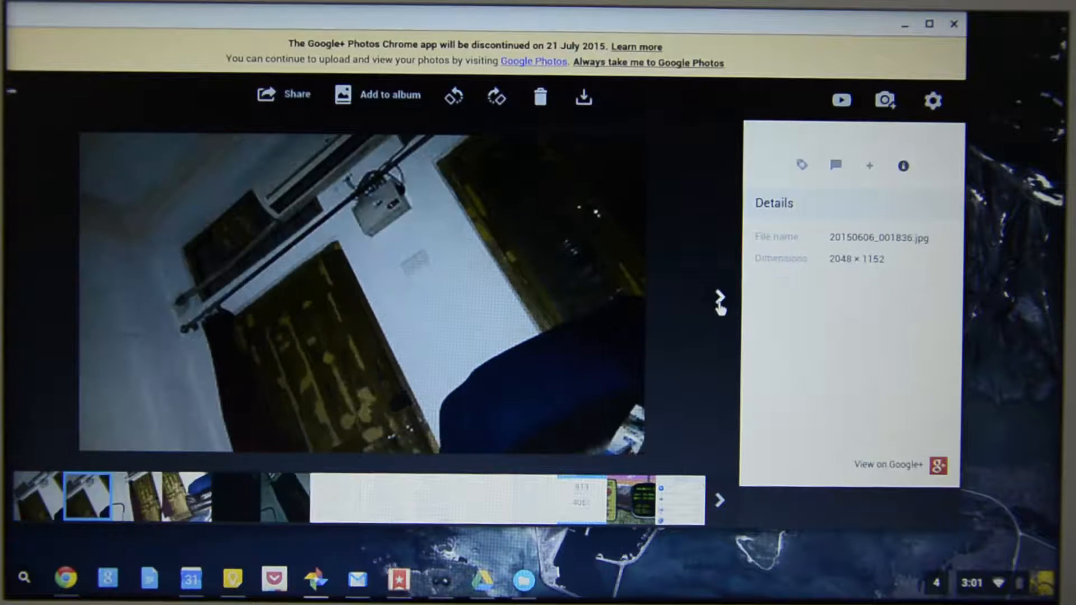
click(953, 24)
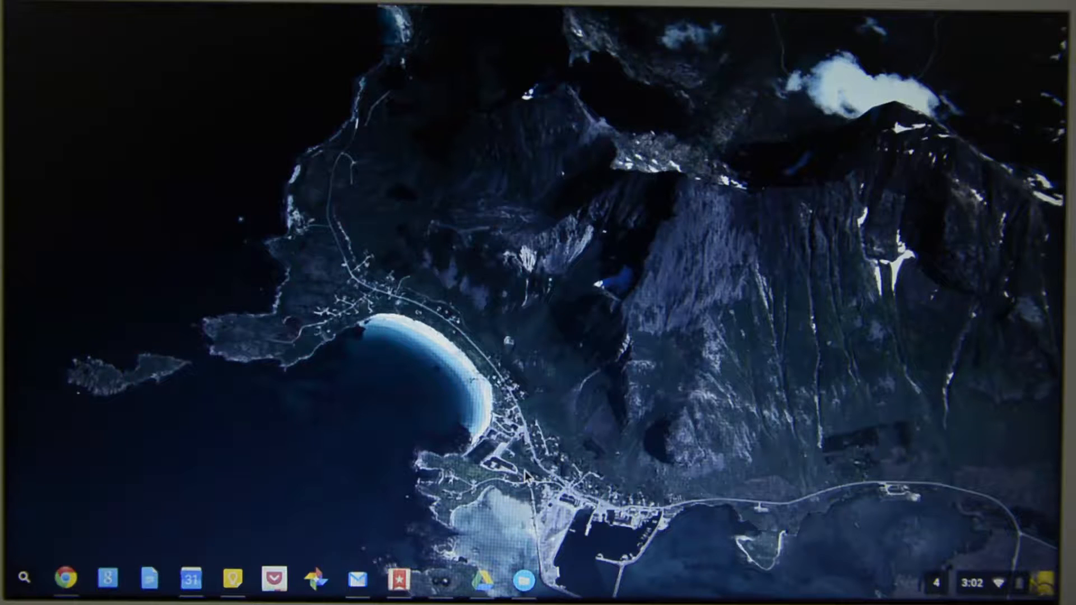